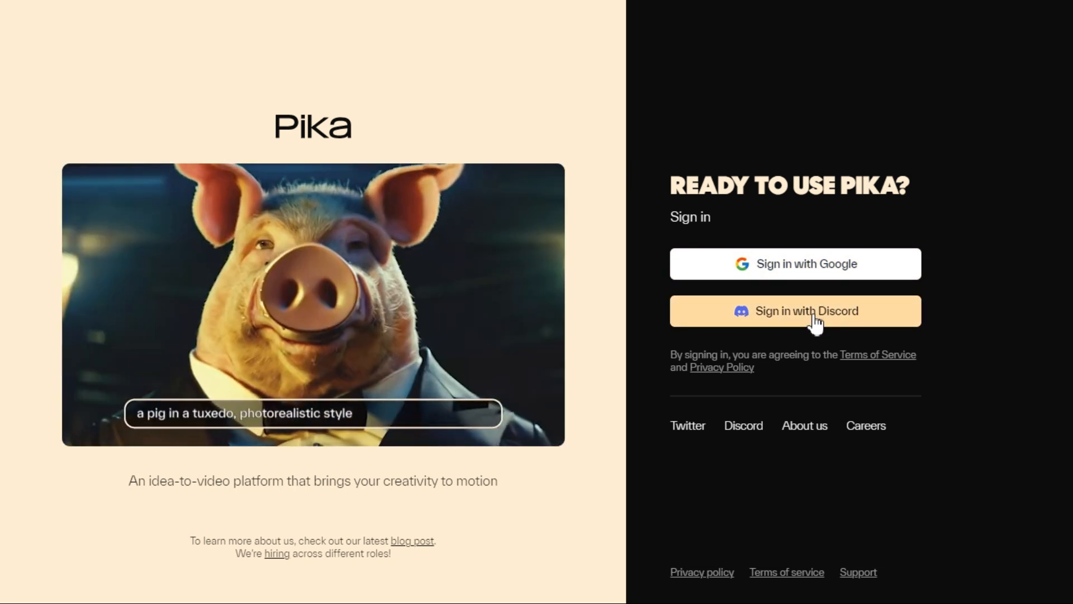
Step: Sign in with Discord, scroll Explore and preview the Happy Pika clip
{"action": "left_click", "coordinate": [795, 311]}
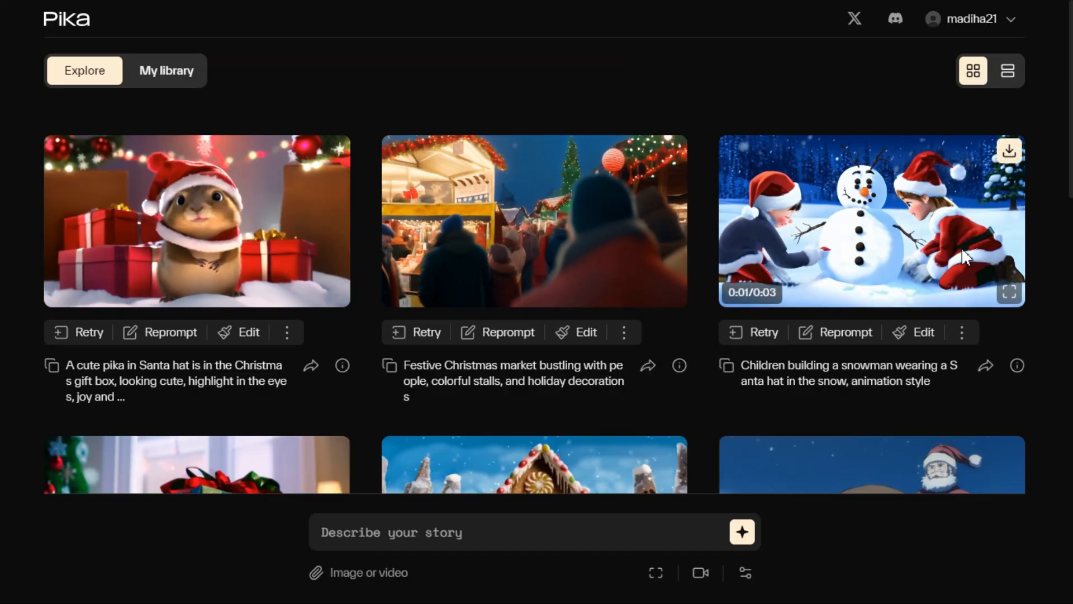
{"action": "scroll", "scroll_direction": "down", "scroll_amount": 3}
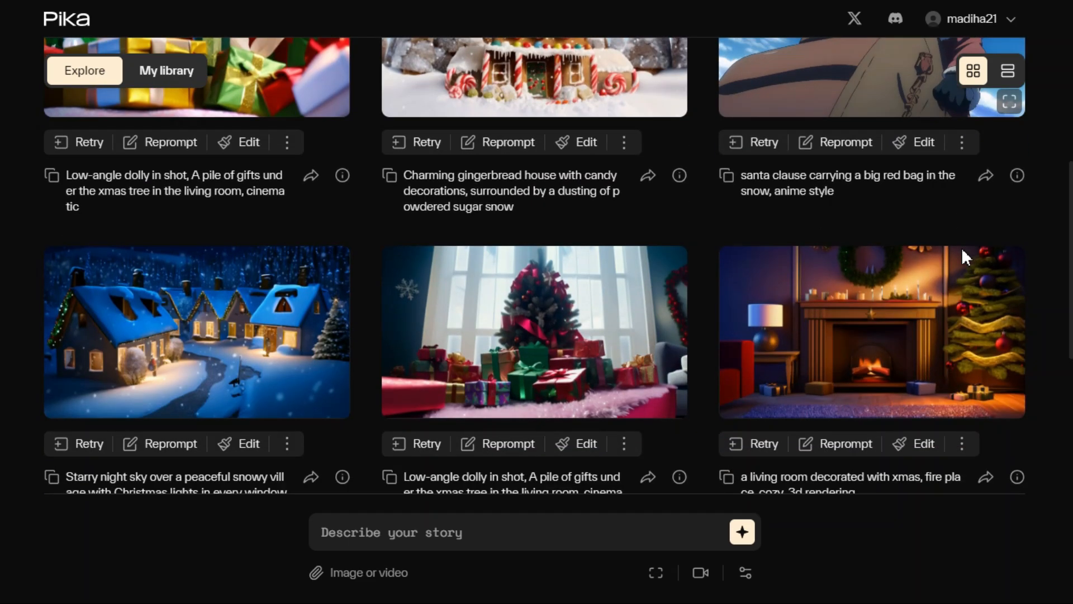
{"action": "scroll", "scroll_direction": "down", "scroll_amount": 3}
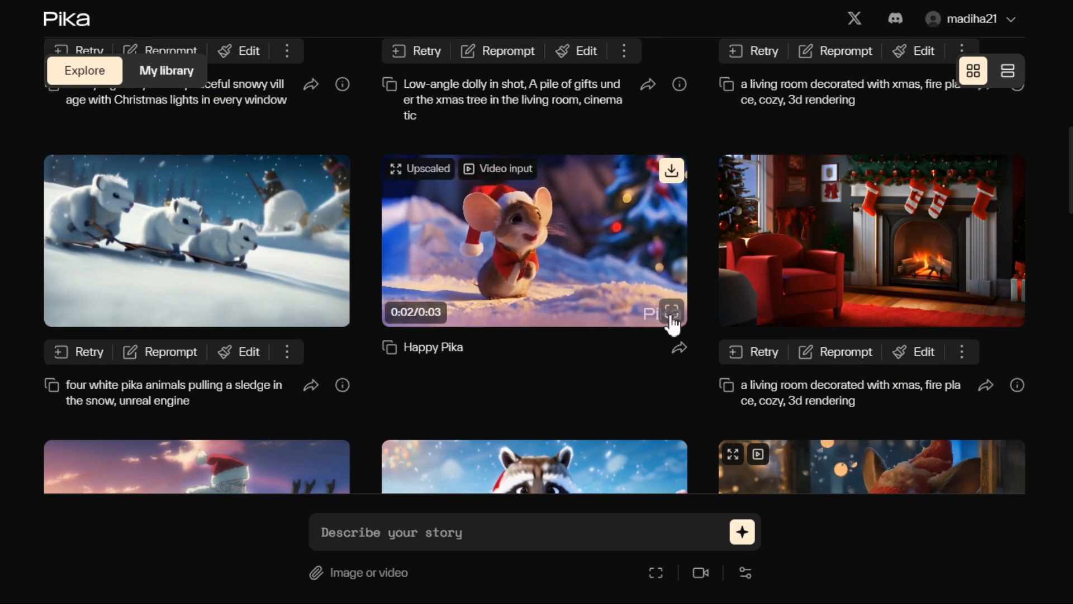
{"action": "left_click", "coordinate": [671, 310]}
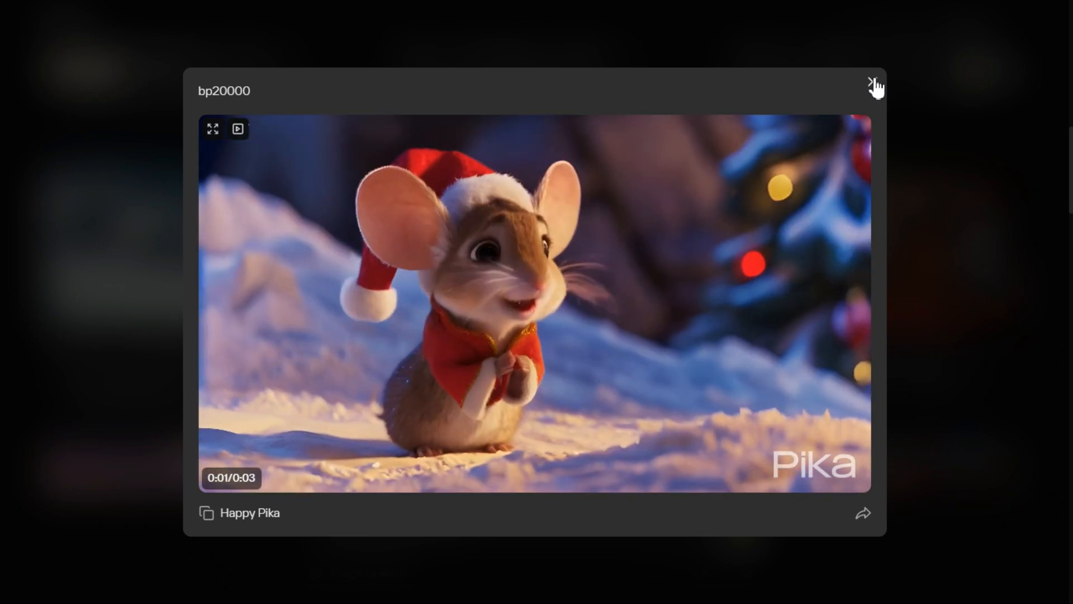
{"action": "left_click", "coordinate": [874, 78]}
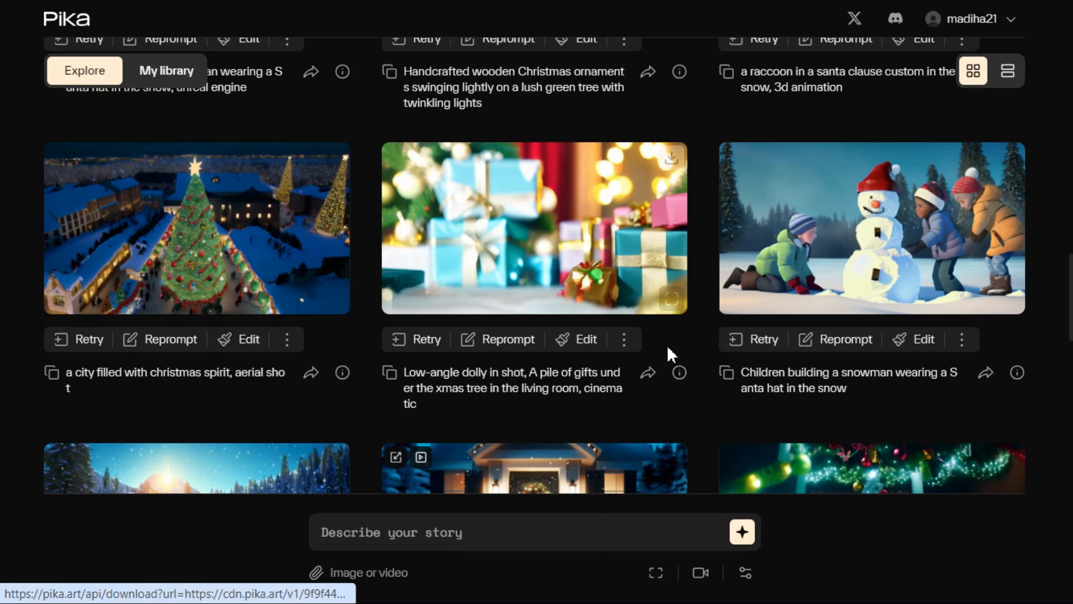
Step: Preview the community clip of Santa walking, then close it
{"action": "scroll", "scroll_direction": "down", "scroll_amount": 3}
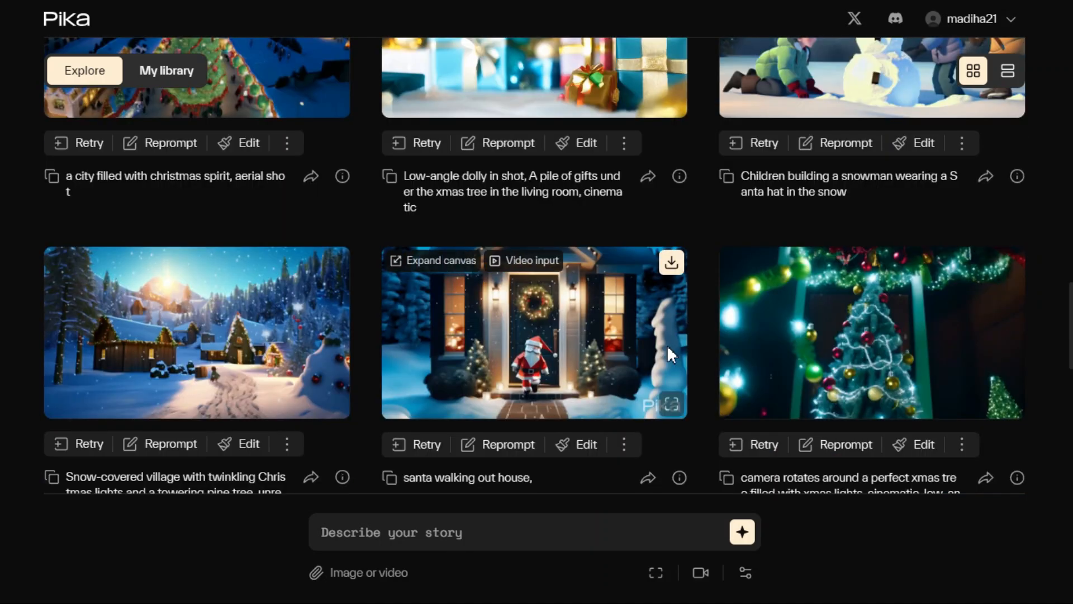
{"action": "left_click", "coordinate": [534, 332]}
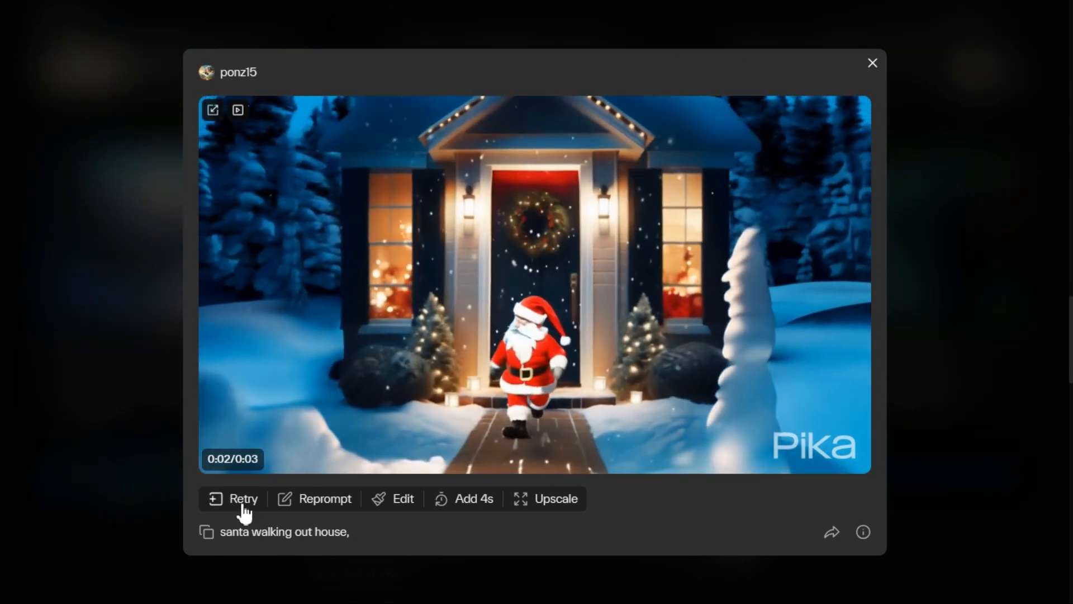
{"action": "mouse_move", "coordinate": [403, 499]}
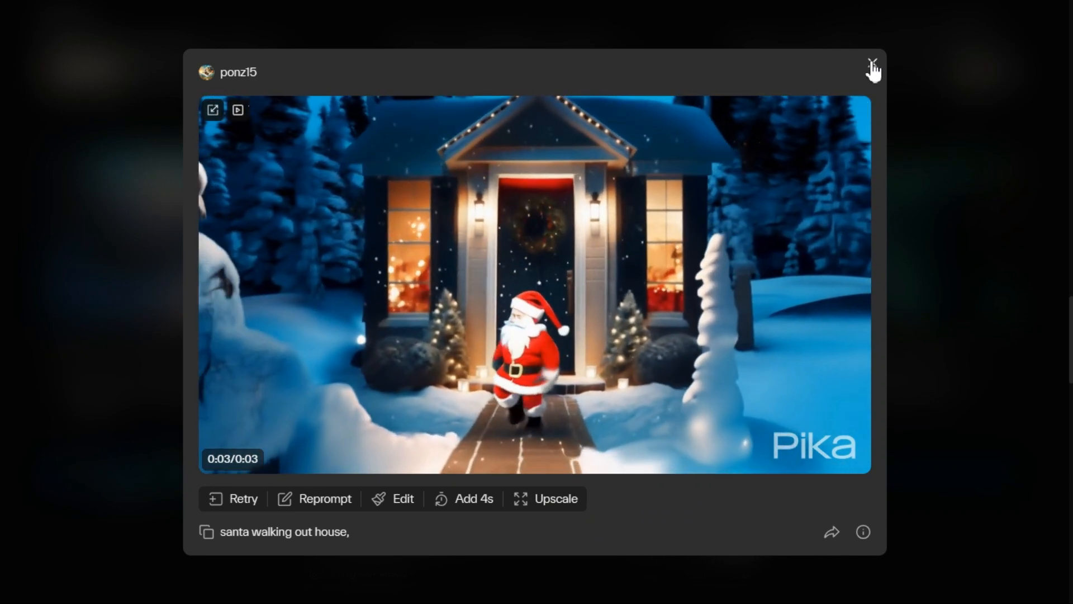
{"action": "left_click", "coordinate": [873, 69]}
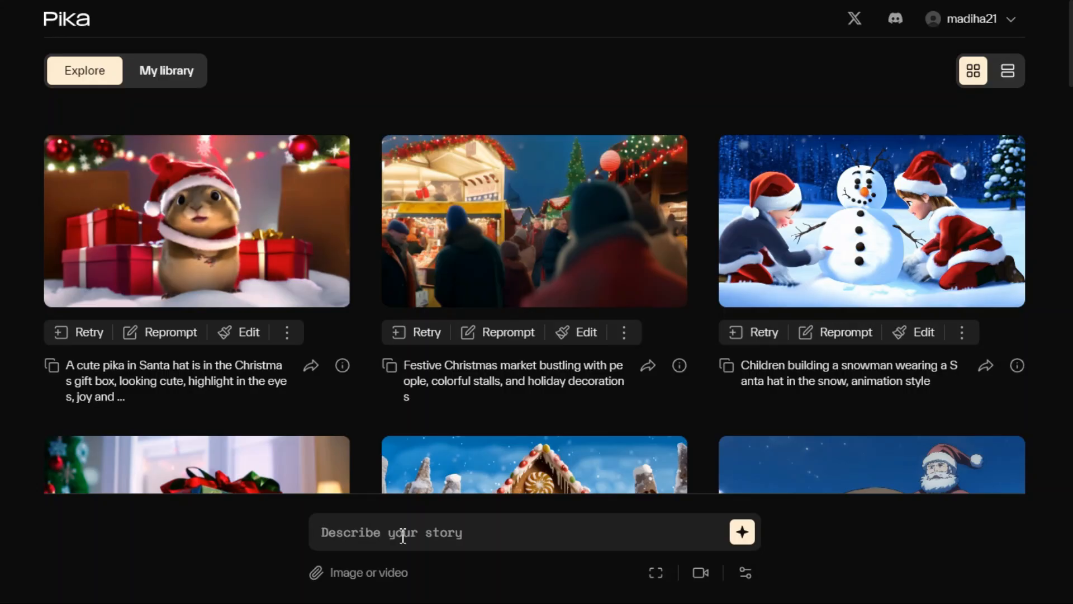
Step: Enter the prompt 'a cute pink rabbit with a xmas hat, unreal engine', keeping 16:9 aspect ratio
{"action": "type", "text": "a cute pink rabbit with a xmas hat, unreal engine"}
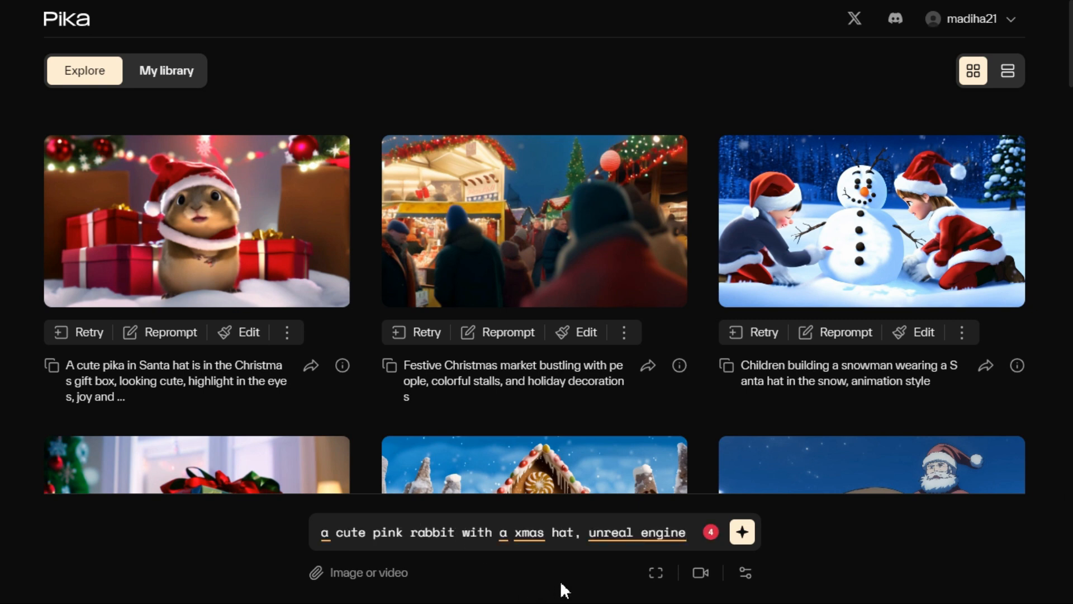
{"action": "mouse_move", "coordinate": [655, 573]}
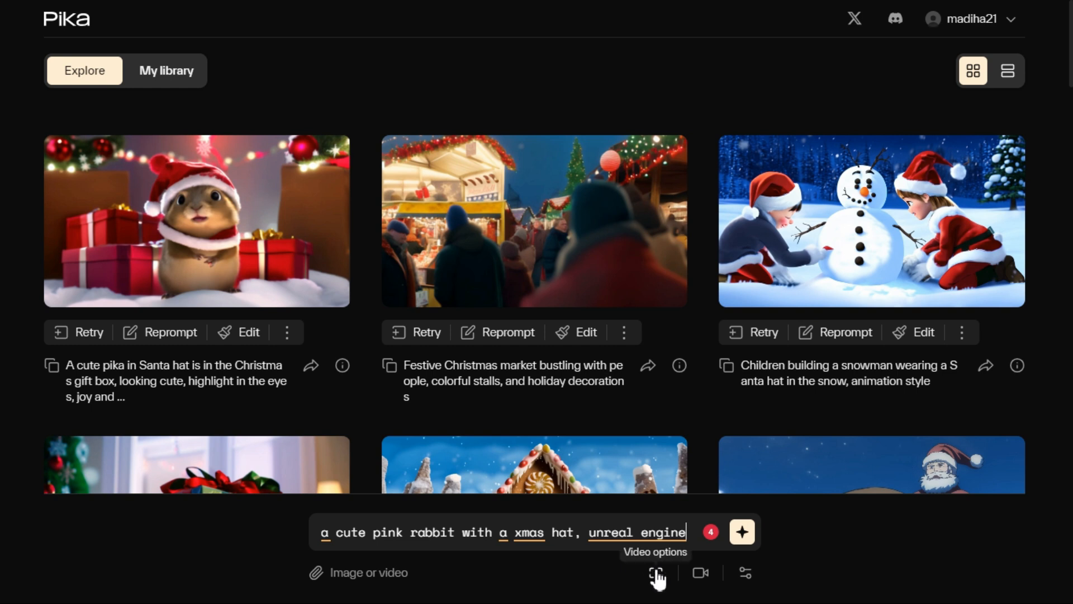
{"action": "left_click", "coordinate": [655, 573]}
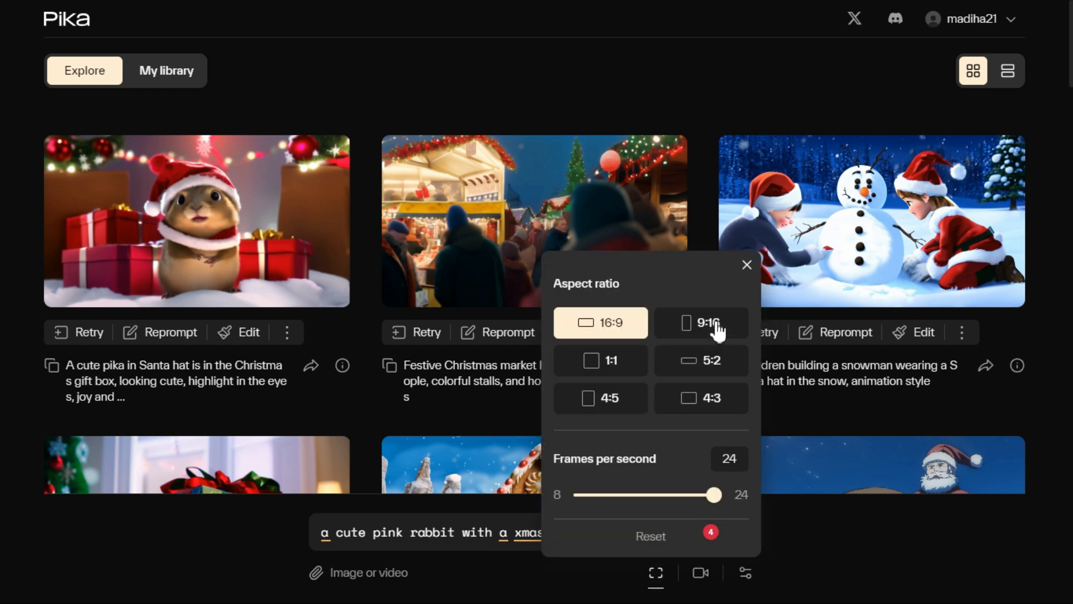
{"action": "left_click", "coordinate": [701, 361]}
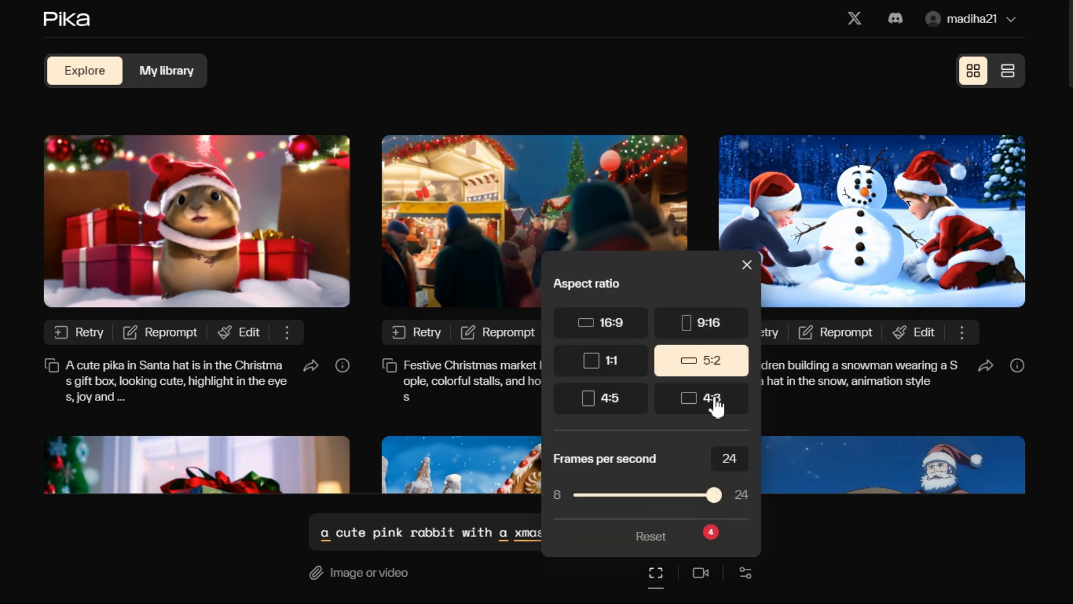
{"action": "left_click", "coordinate": [600, 323]}
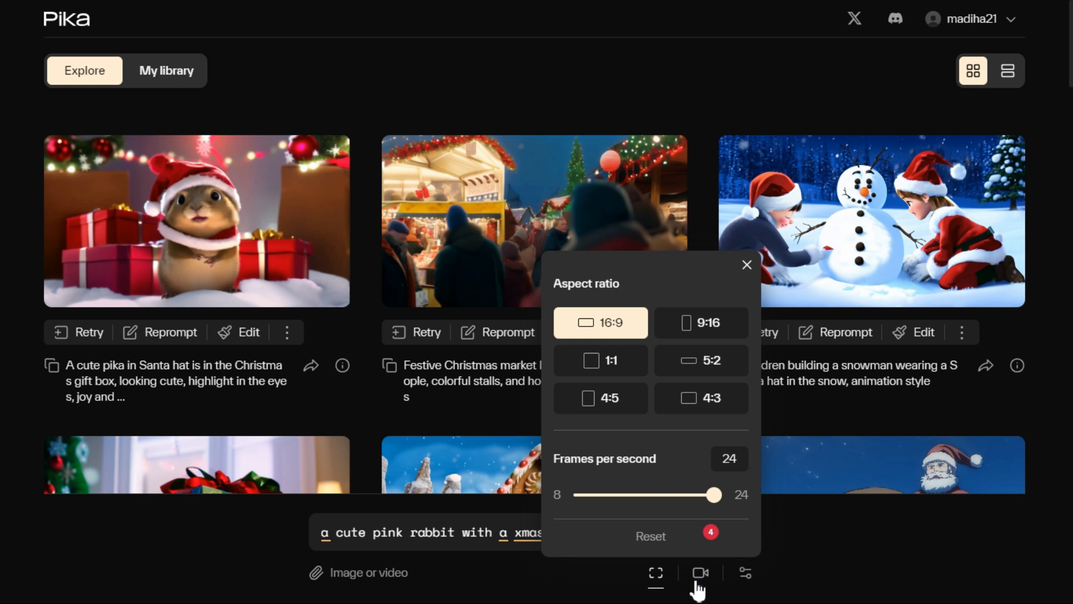
Step: Review the Pan, Tilt, Rotate, Zoom and motion strength camera settings, then close them
{"action": "left_click", "coordinate": [699, 573]}
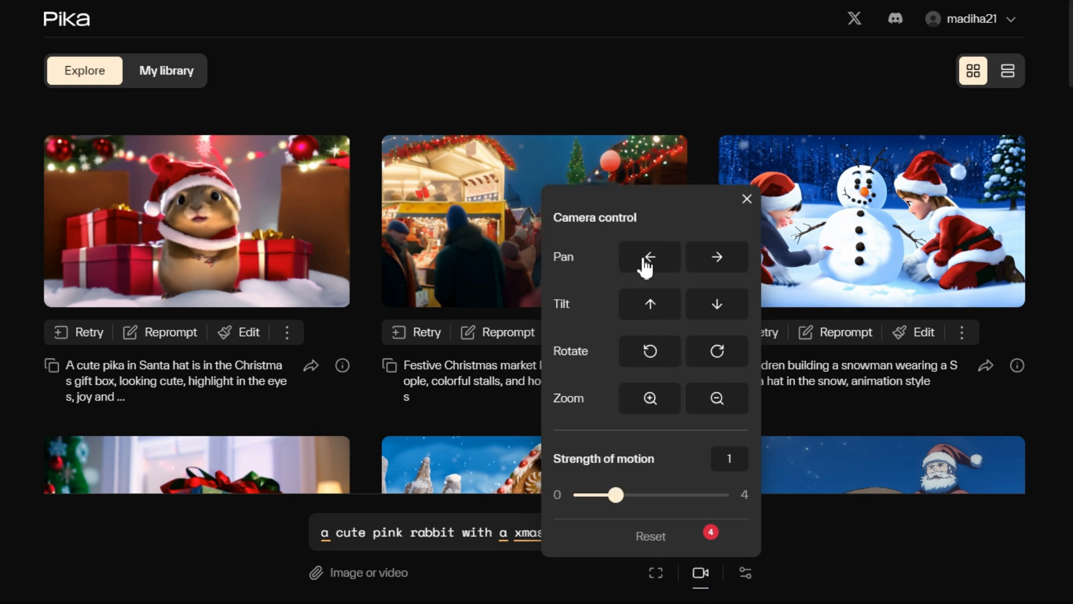
{"action": "mouse_move", "coordinate": [609, 310]}
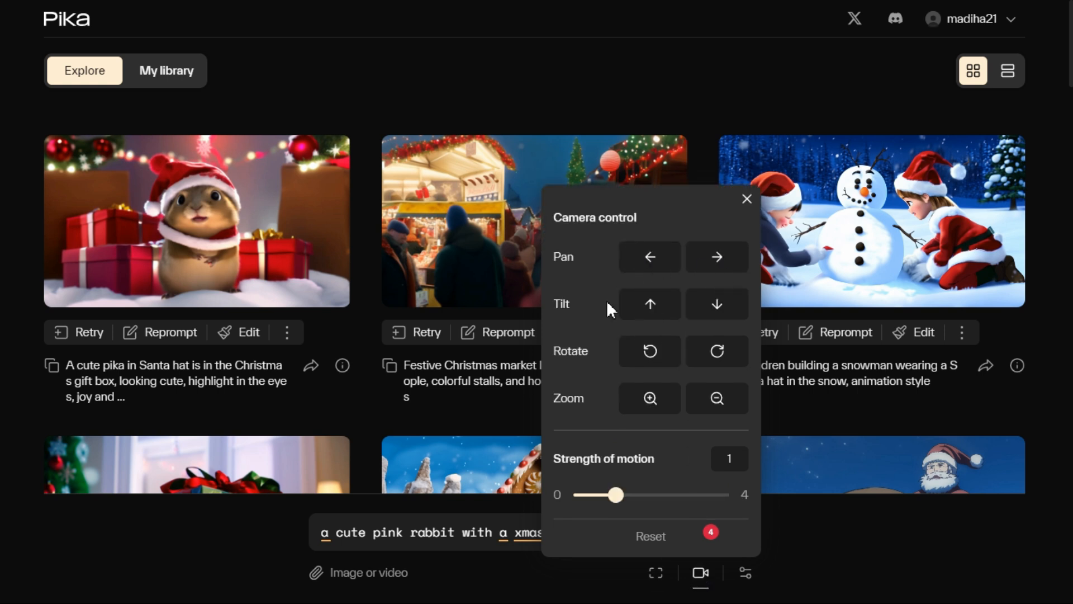
{"action": "mouse_move", "coordinate": [630, 403]}
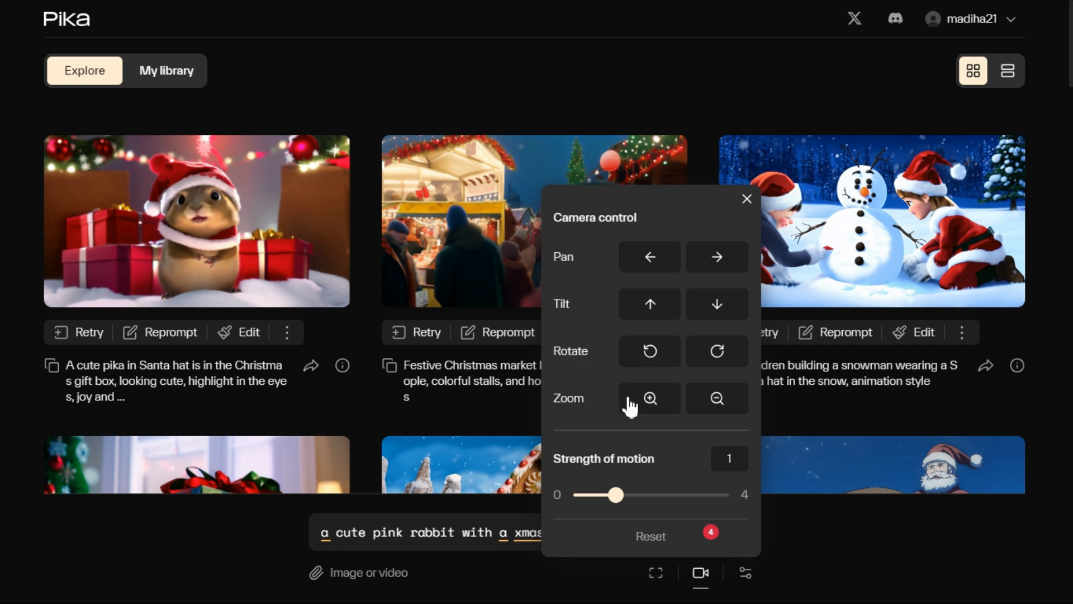
{"action": "mouse_move", "coordinate": [705, 471]}
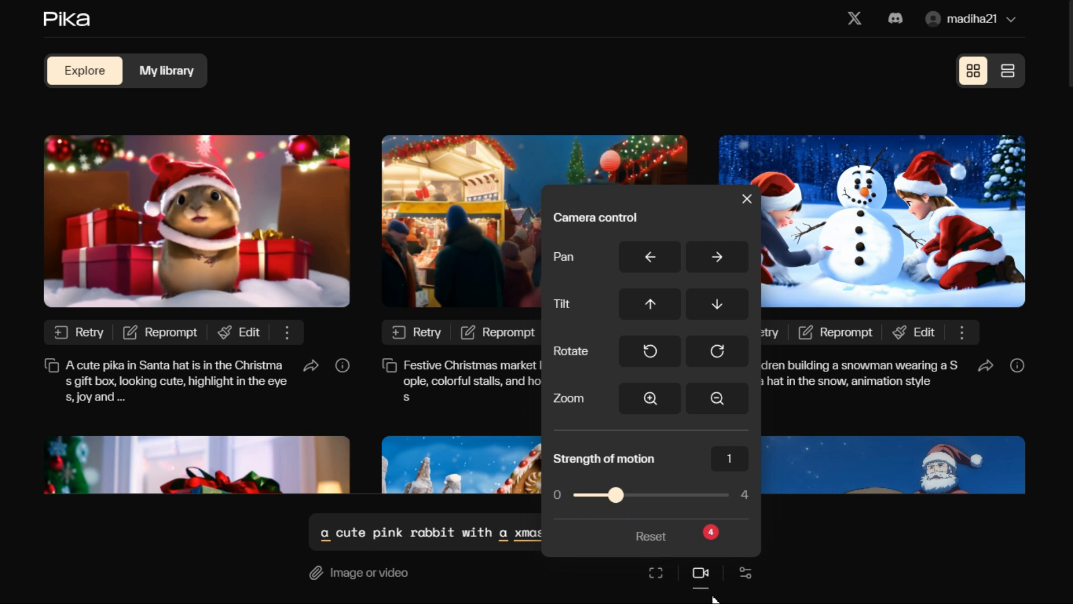
{"action": "left_click", "coordinate": [745, 573]}
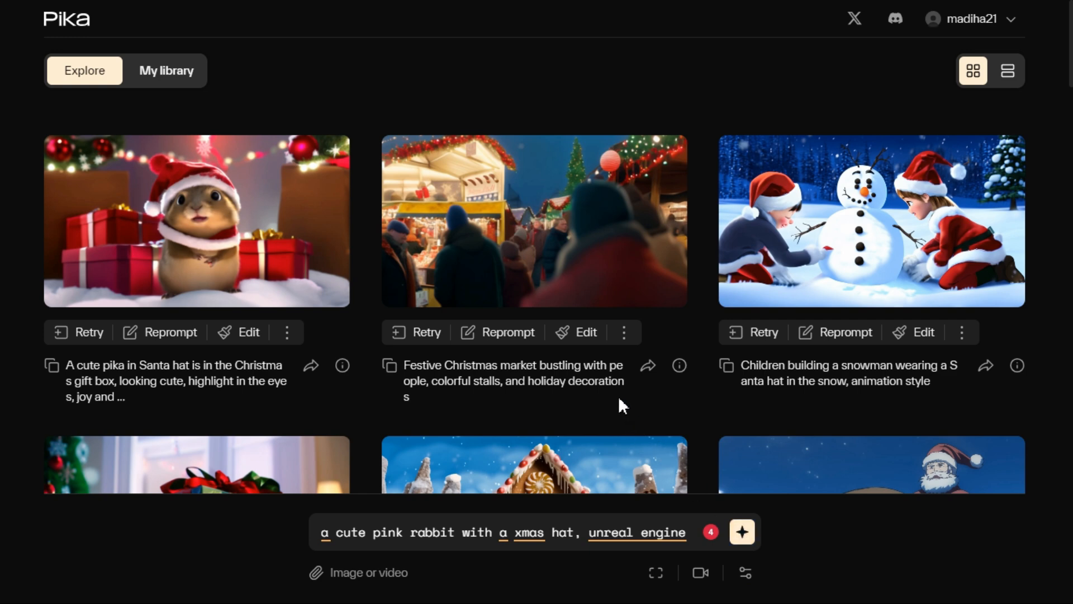
Step: Generate the pink rabbit video, then preview the Man Walking and rabbit clips
{"action": "left_click", "coordinate": [165, 70]}
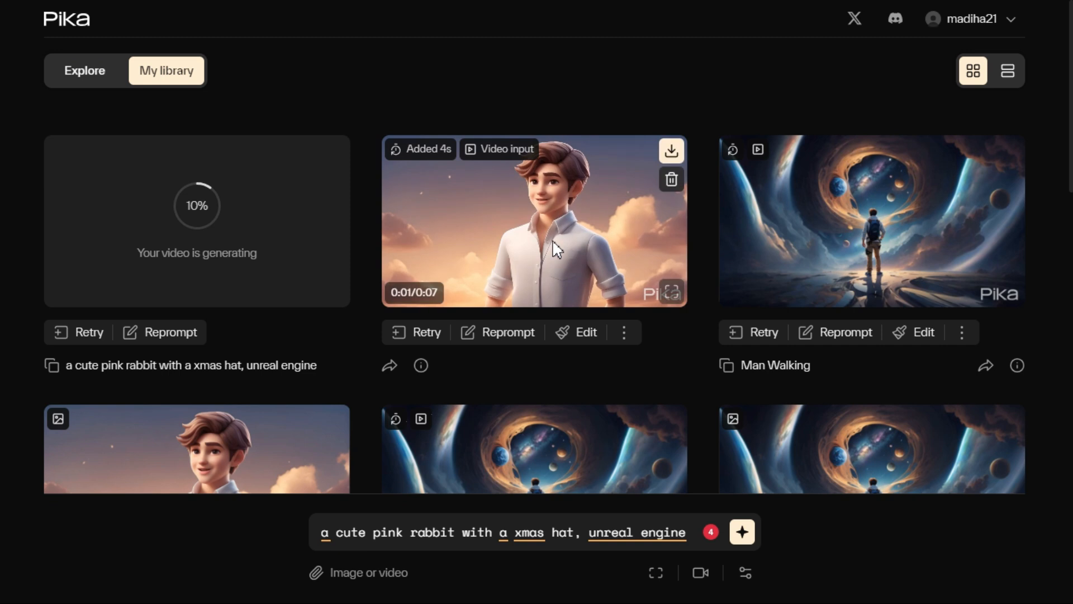
{"action": "mouse_move", "coordinate": [801, 244]}
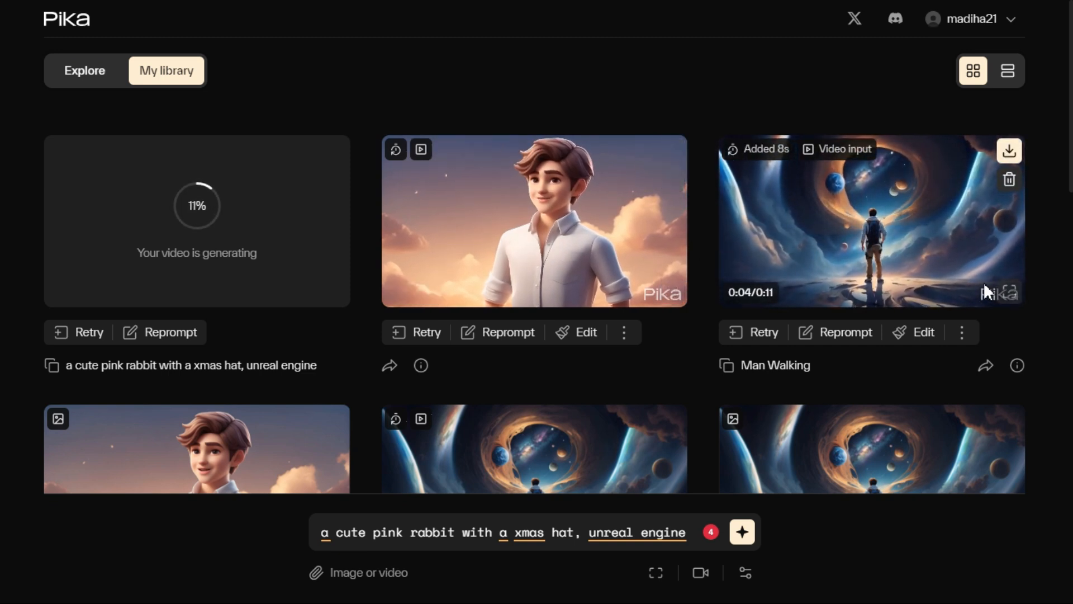
{"action": "left_click", "coordinate": [870, 219]}
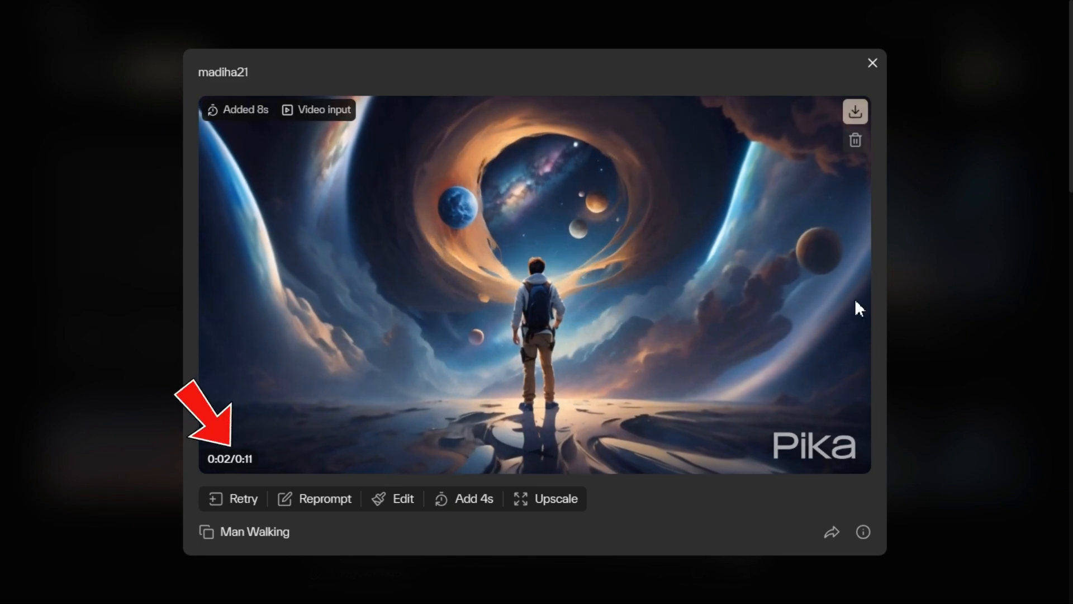
{"action": "mouse_move", "coordinate": [809, 272]}
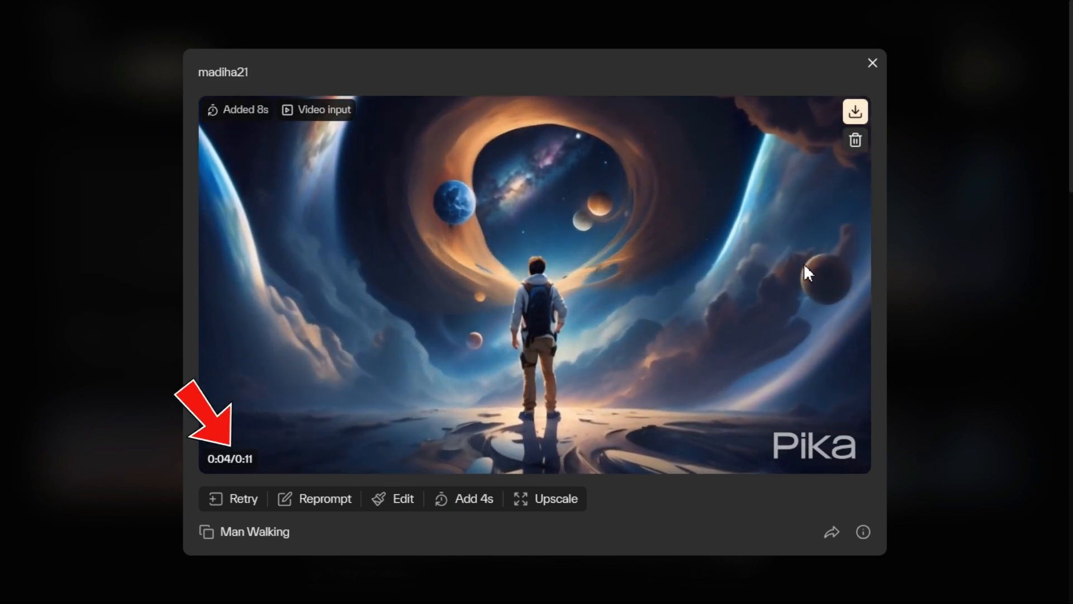
{"action": "mouse_move", "coordinate": [676, 274]}
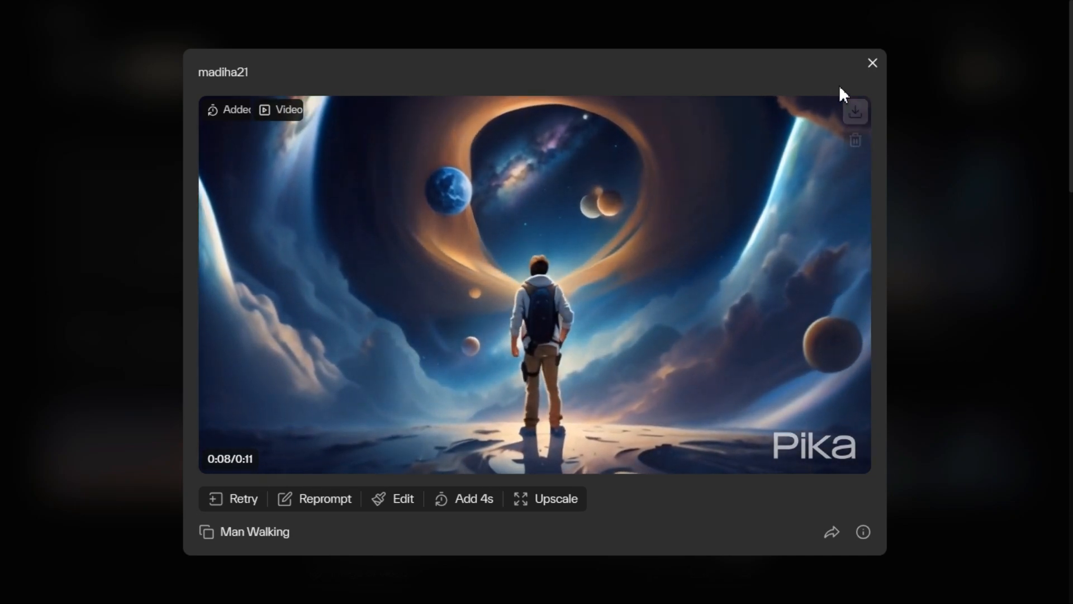
{"action": "left_click", "coordinate": [873, 63]}
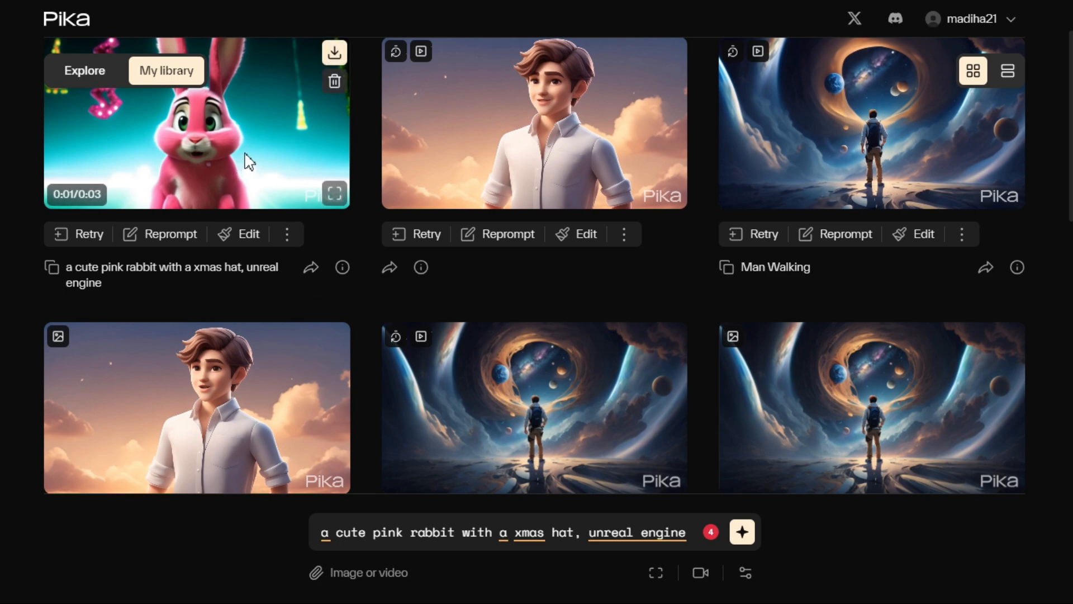
{"action": "left_click", "coordinate": [196, 123]}
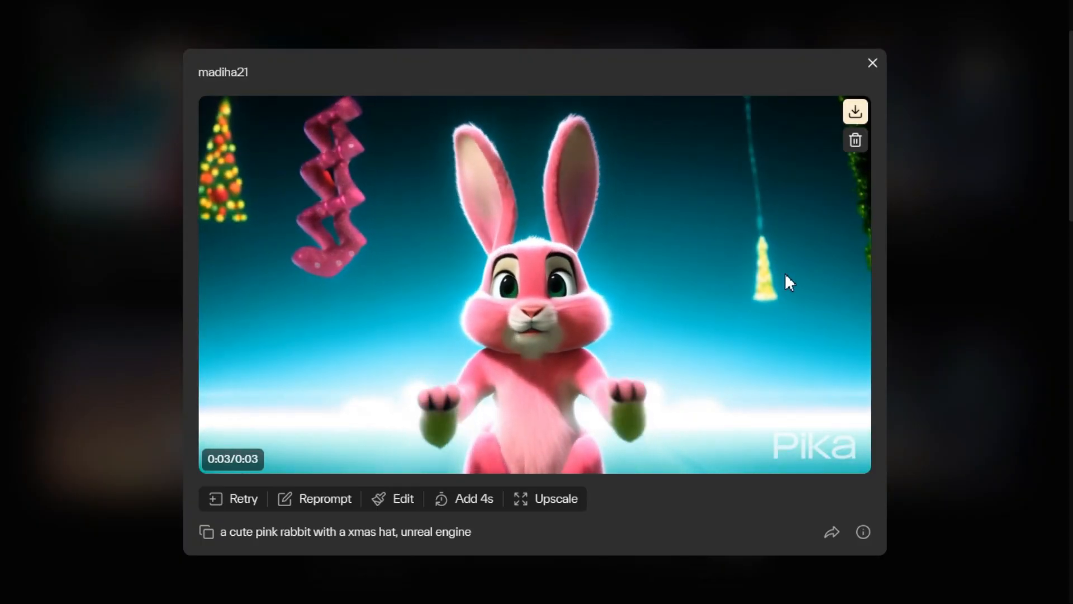
{"action": "left_click", "coordinate": [872, 64]}
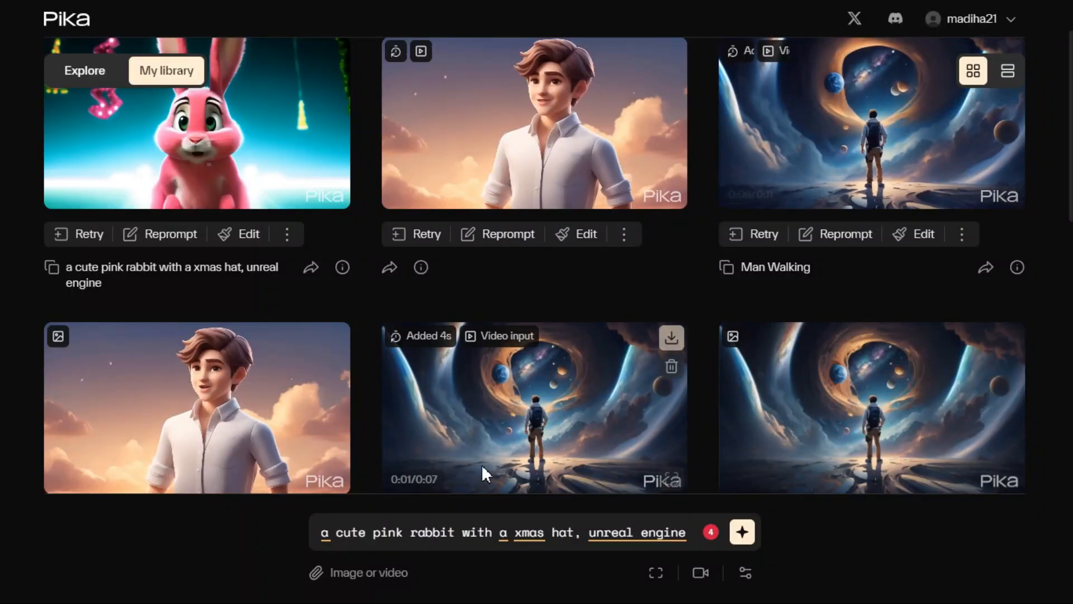
{"action": "mouse_move", "coordinate": [365, 583]}
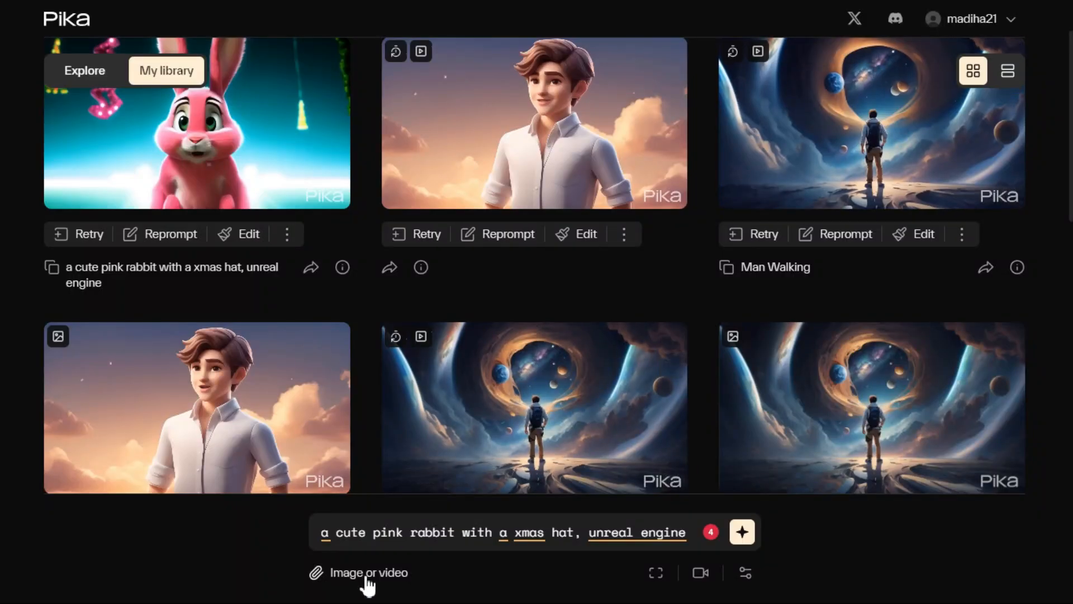
Step: Generate a video from the uploaded scooter-girl image at 24 fps
{"action": "left_click", "coordinate": [369, 572]}
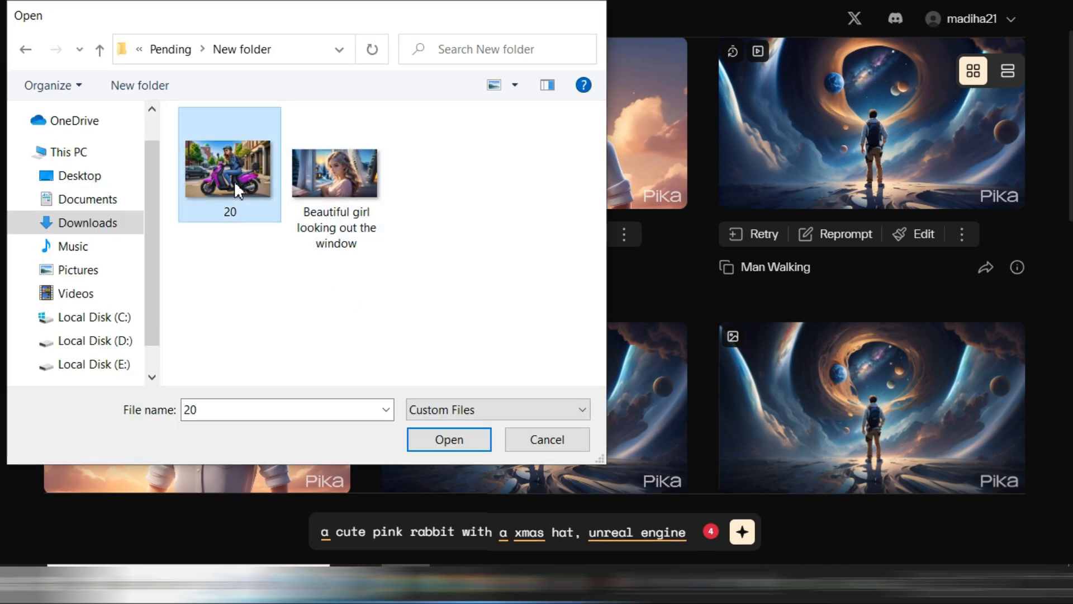
{"action": "left_click", "coordinate": [448, 439]}
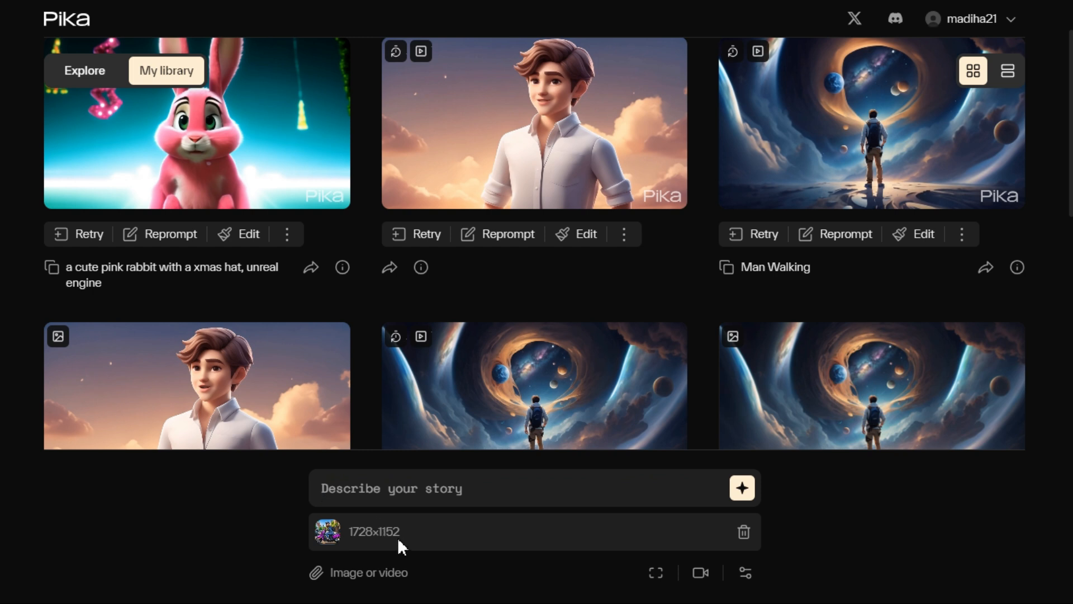
{"action": "left_click", "coordinate": [744, 572]}
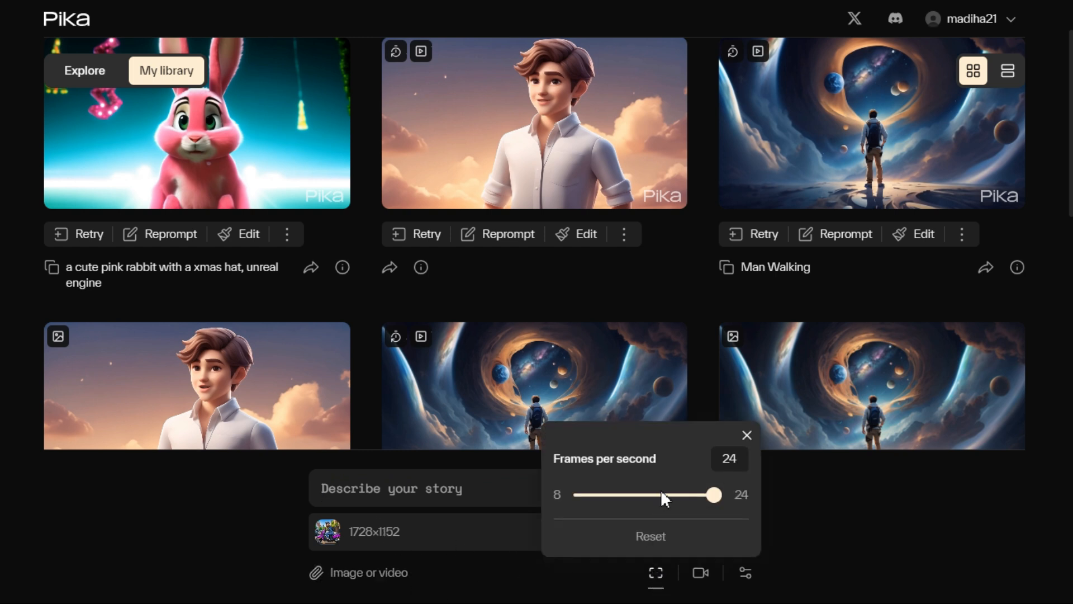
{"action": "left_click", "coordinate": [700, 573]}
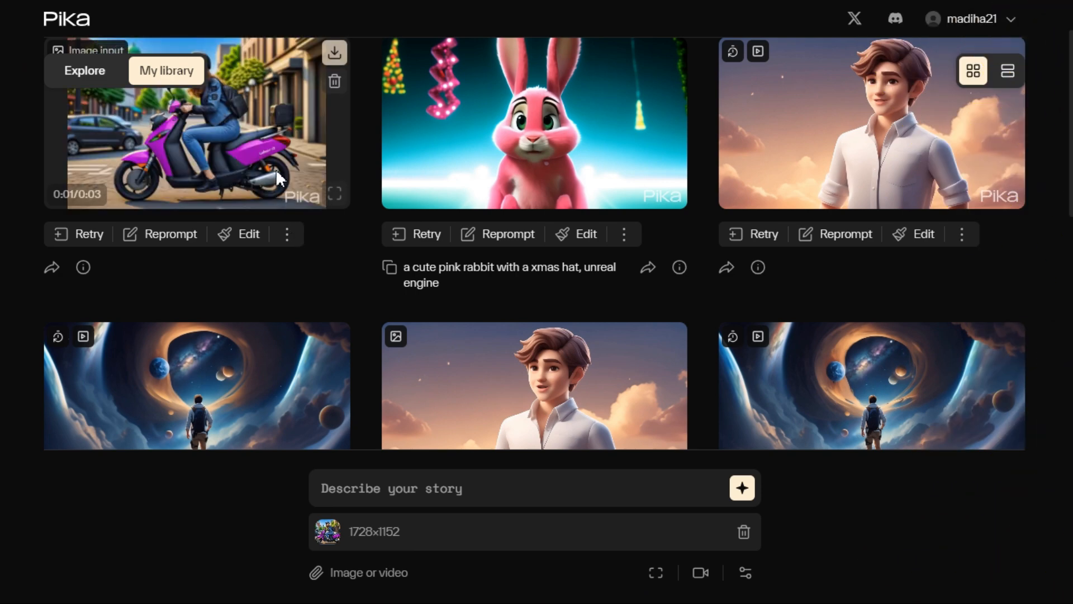
Step: Enlarge the three-second scooter-girl clip and choose Add 4s
{"action": "left_click", "coordinate": [196, 123]}
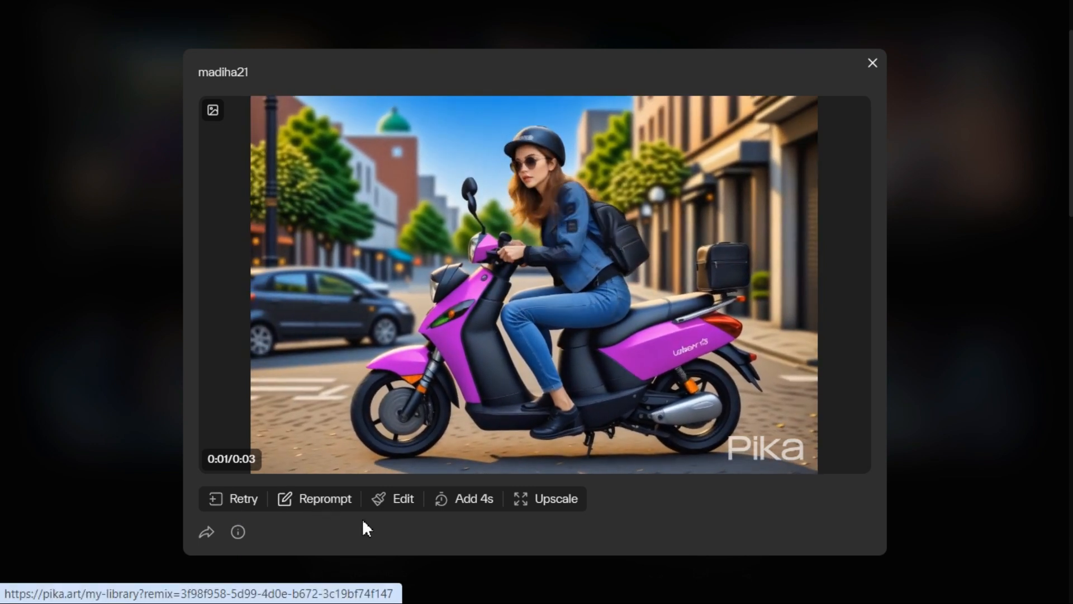
{"action": "mouse_move", "coordinate": [461, 513]}
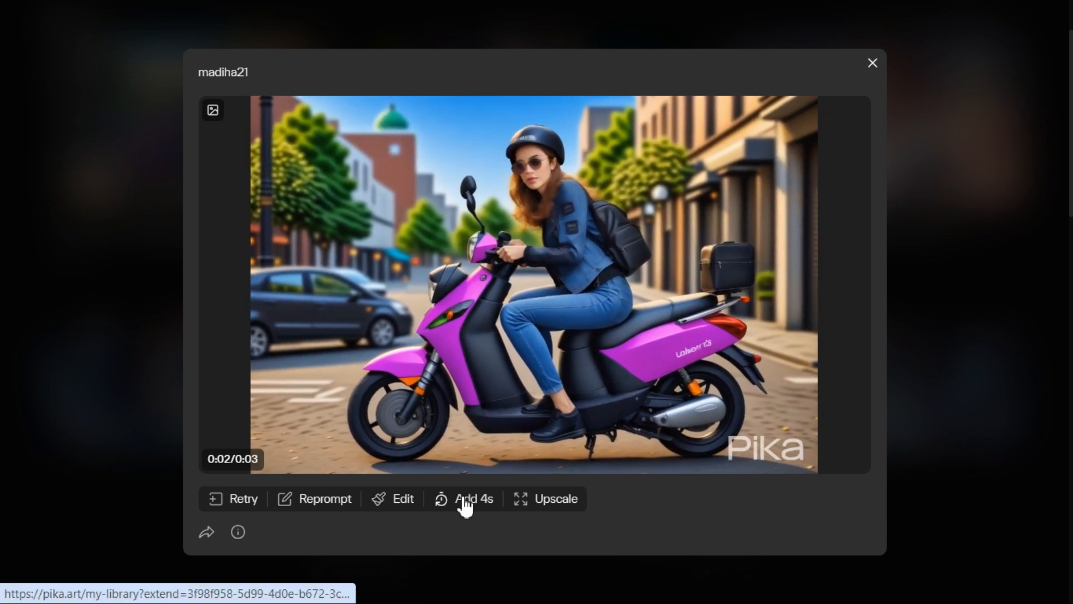
{"action": "left_click", "coordinate": [872, 63]}
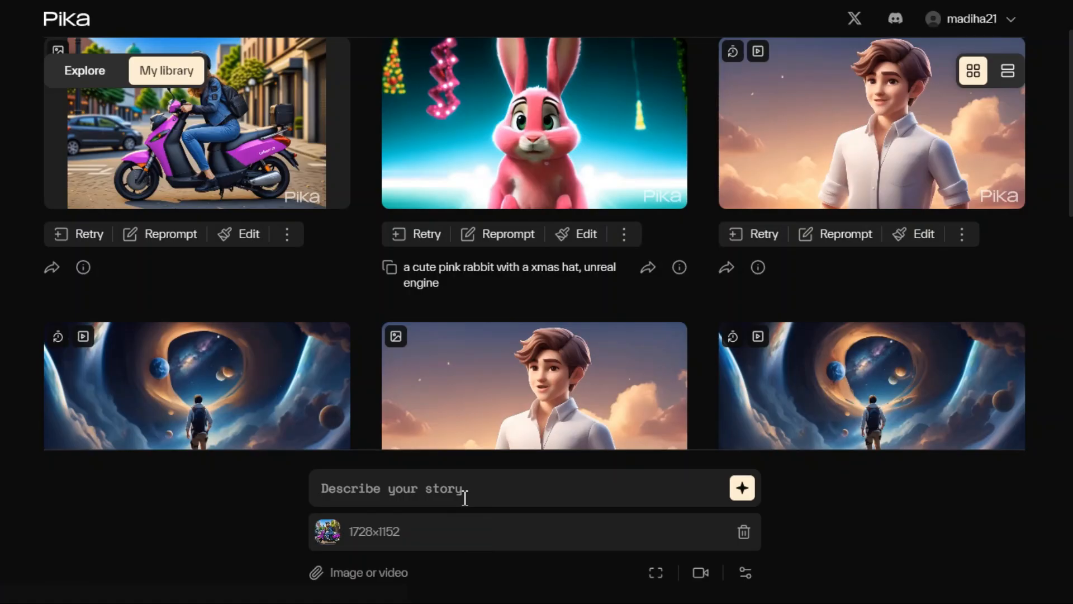
{"action": "mouse_move", "coordinate": [444, 552]}
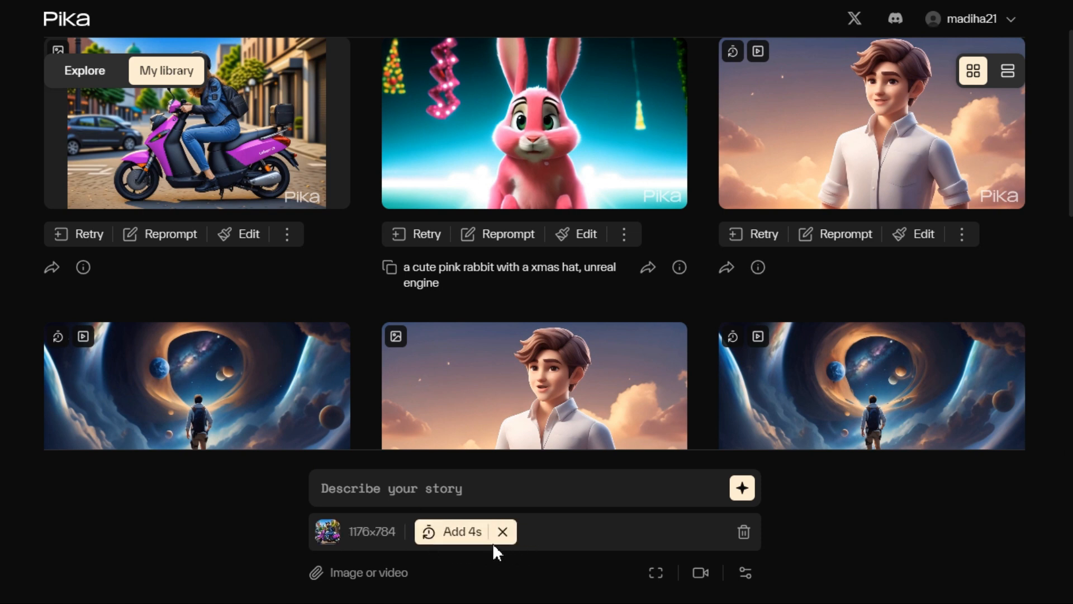
{"action": "mouse_move", "coordinate": [491, 548]}
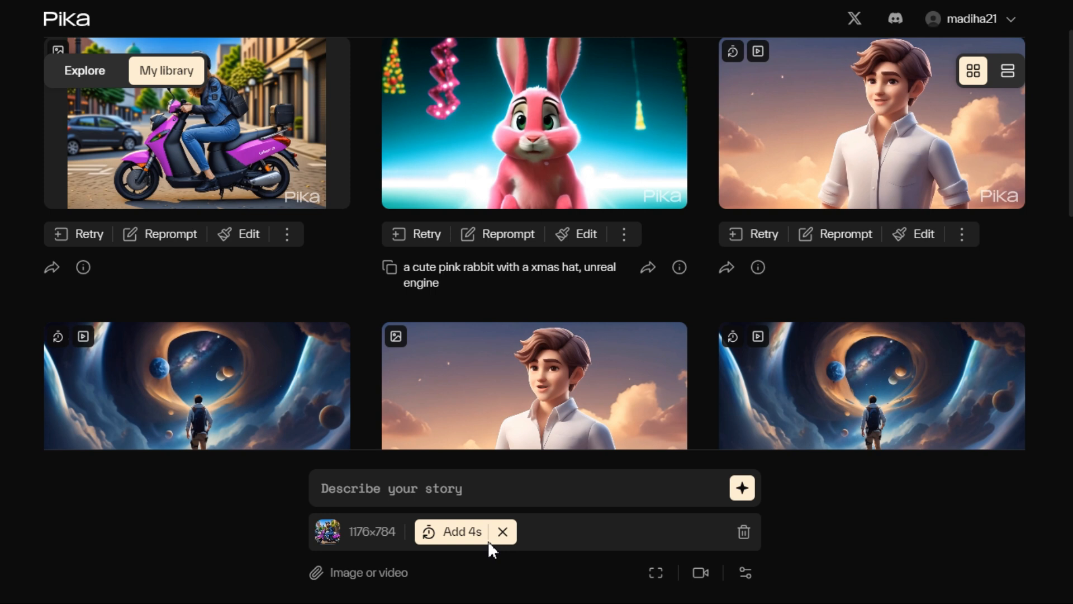
{"action": "mouse_move", "coordinate": [530, 507]}
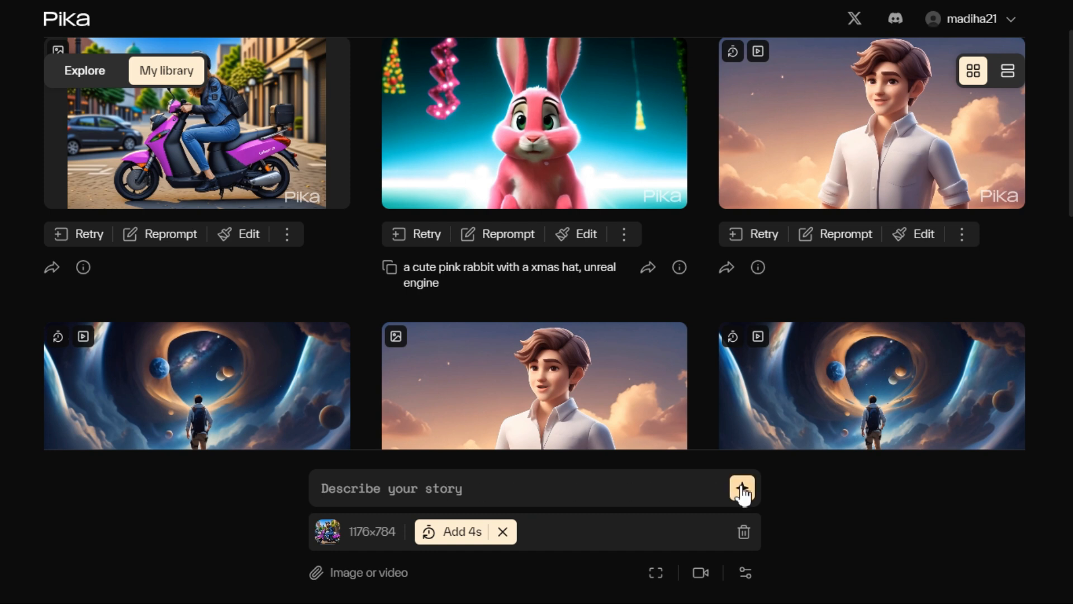
Step: Generate the four-second extension and open the resulting 0:07 video enlarged
{"action": "left_click", "coordinate": [741, 488]}
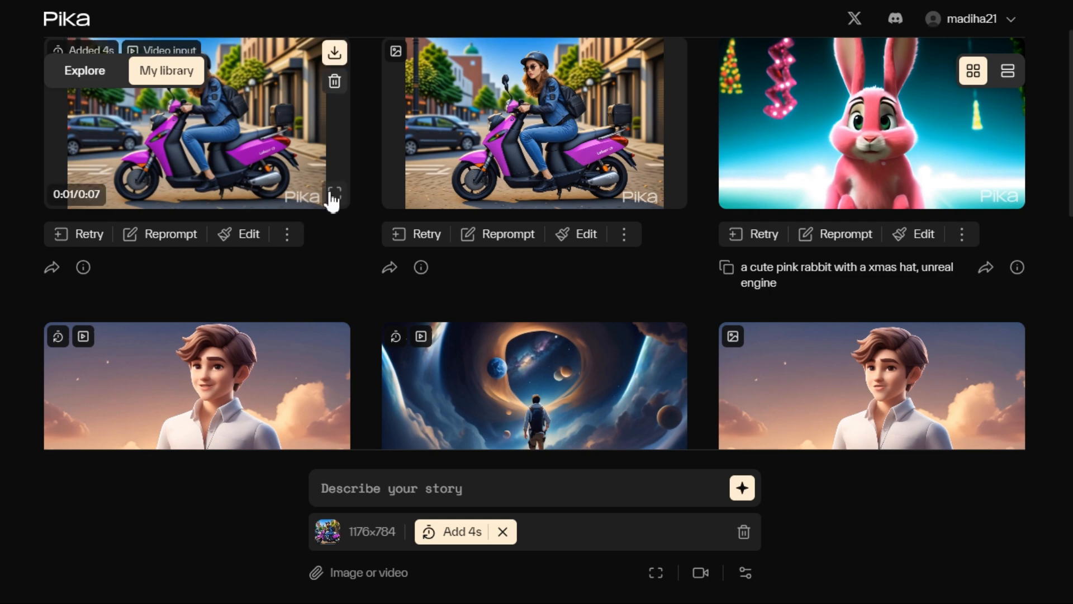
{"action": "left_click", "coordinate": [335, 194]}
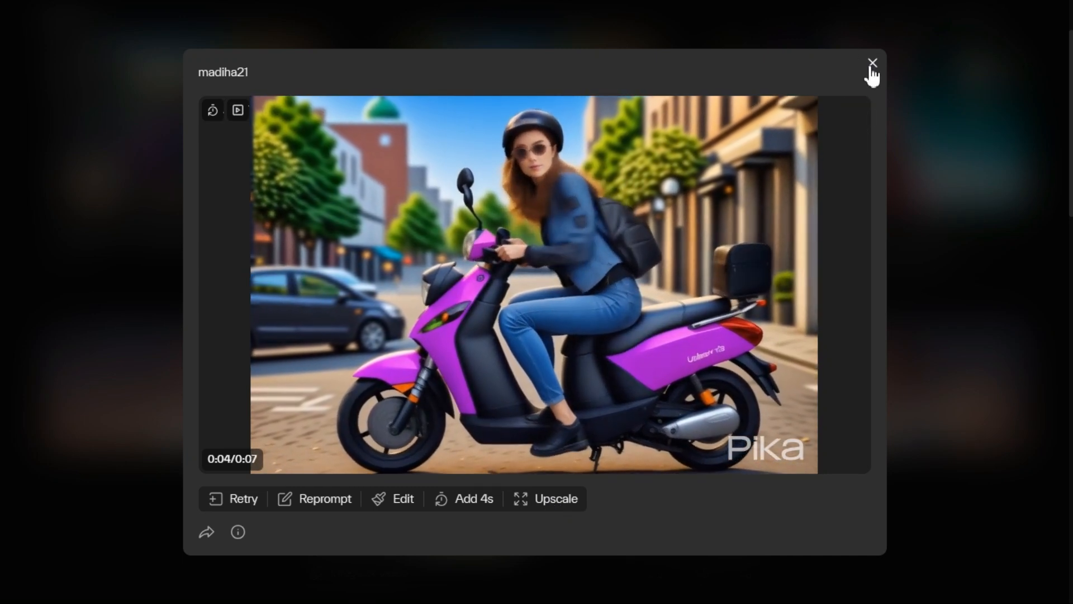
Step: Upscale the scooter-girl video, open the upscaled version and download it
{"action": "left_click", "coordinate": [872, 63]}
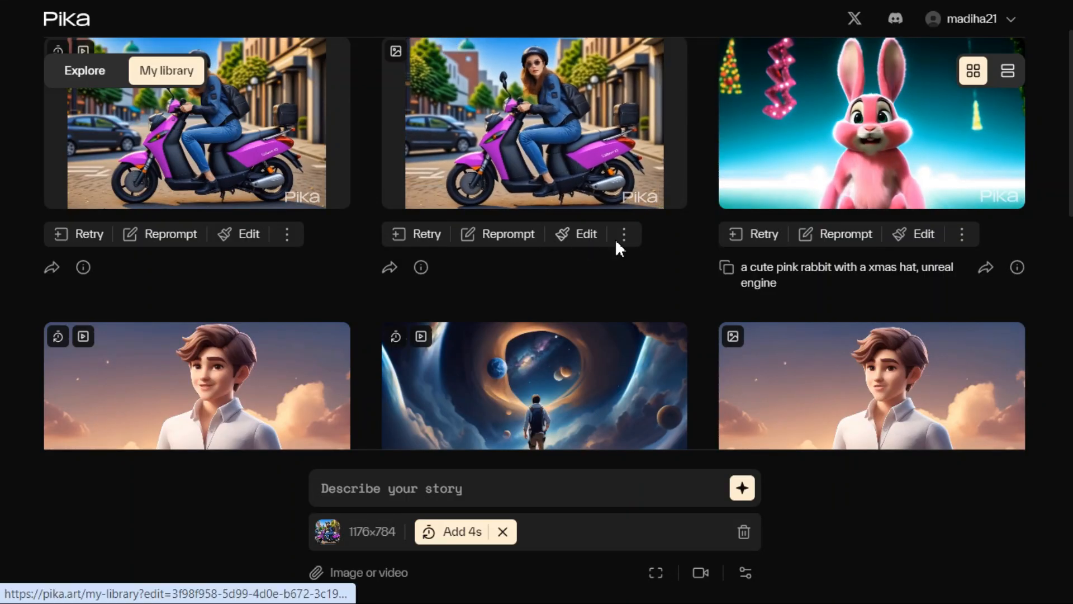
{"action": "left_click", "coordinate": [622, 234]}
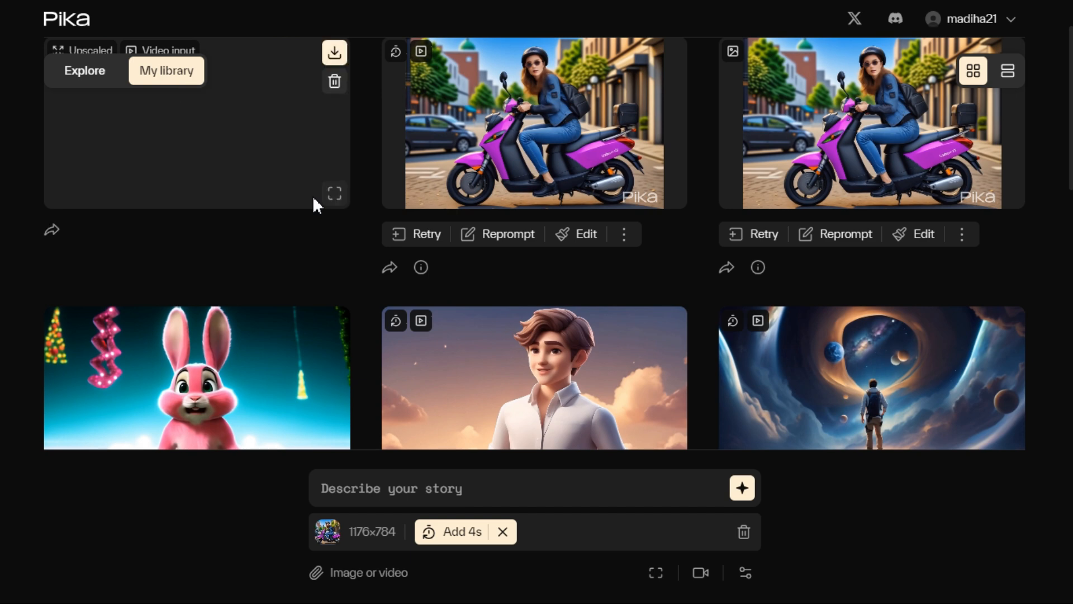
{"action": "left_click", "coordinate": [335, 193]}
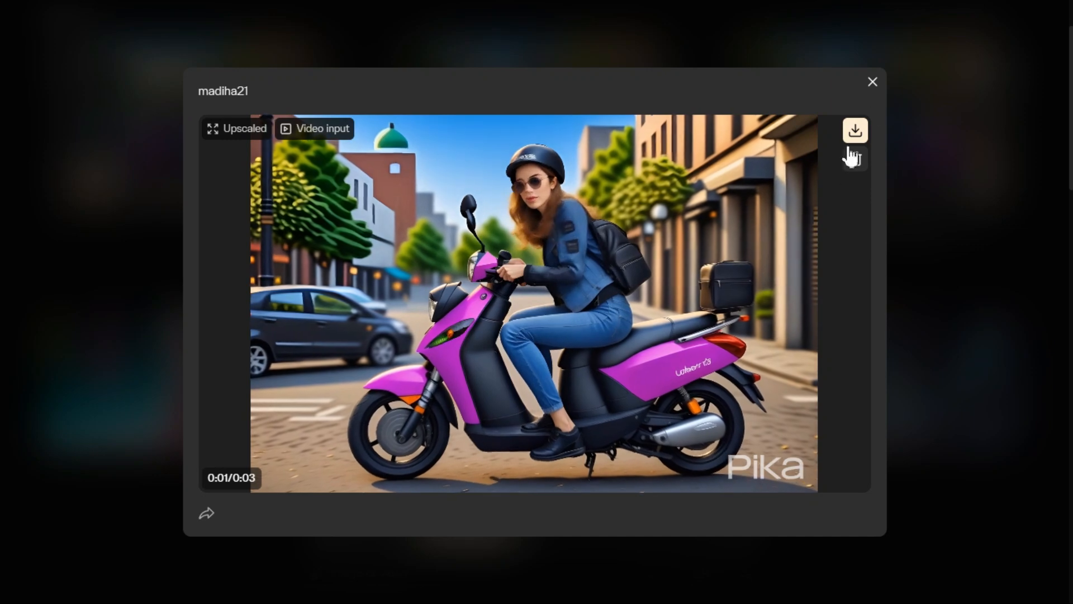
{"action": "left_click", "coordinate": [872, 81]}
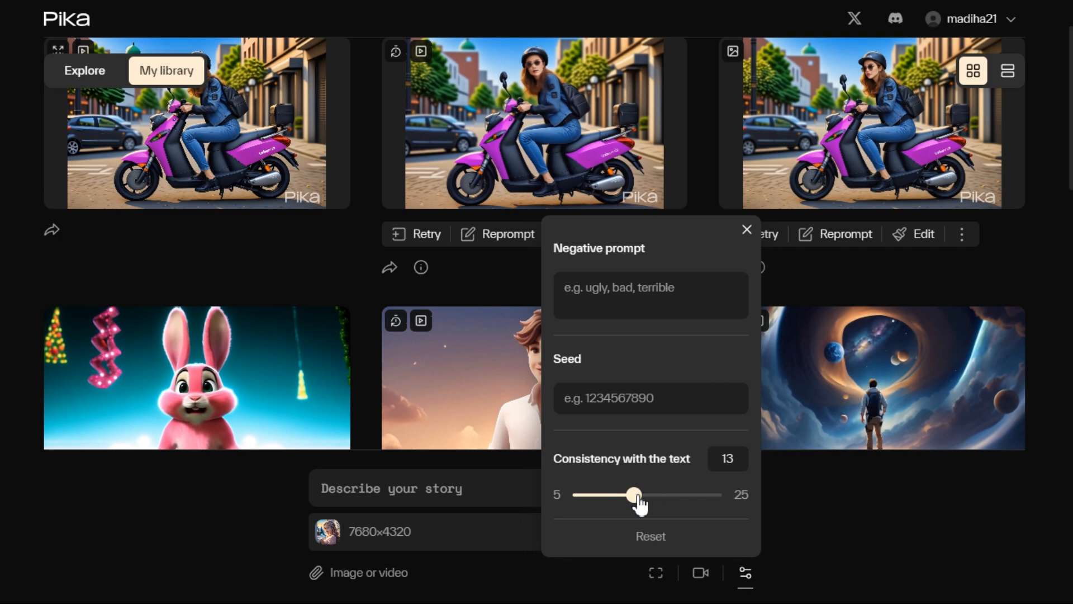
Step: Set text consistency to 13 and enlarge the new girl-at-window video
{"action": "left_click", "coordinate": [747, 229]}
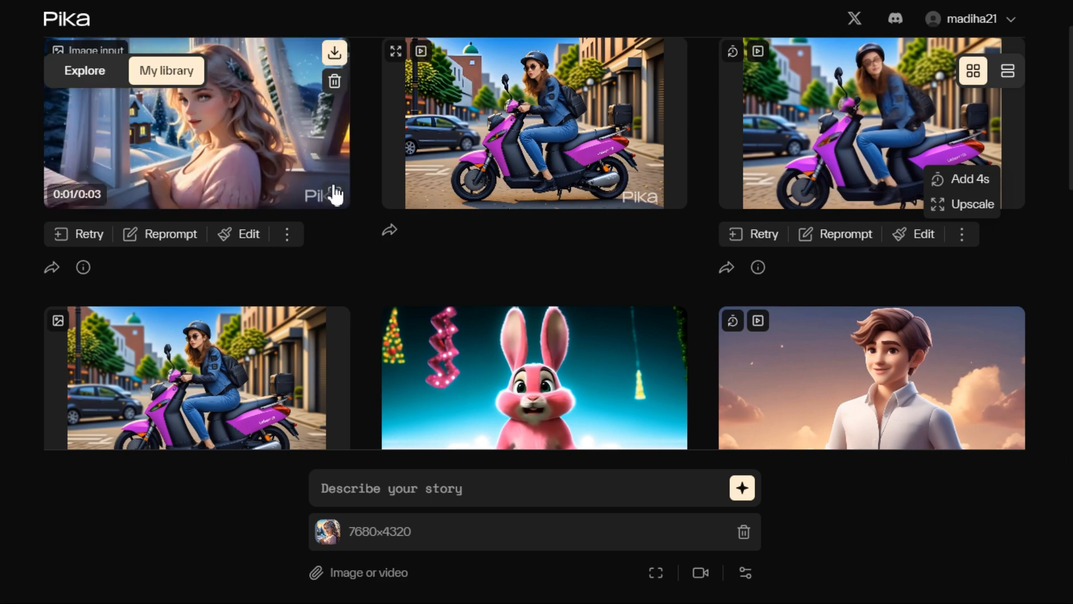
{"action": "left_click", "coordinate": [196, 123]}
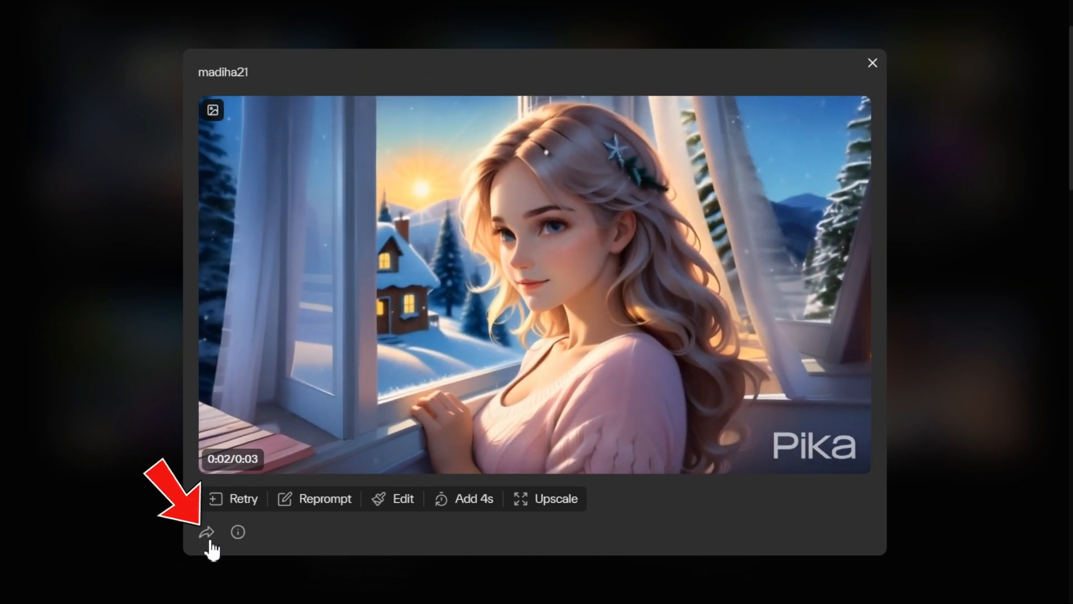
Step: Try sharing the girl-at-window clip on X, download it, and close the viewer
{"action": "left_click", "coordinate": [206, 531]}
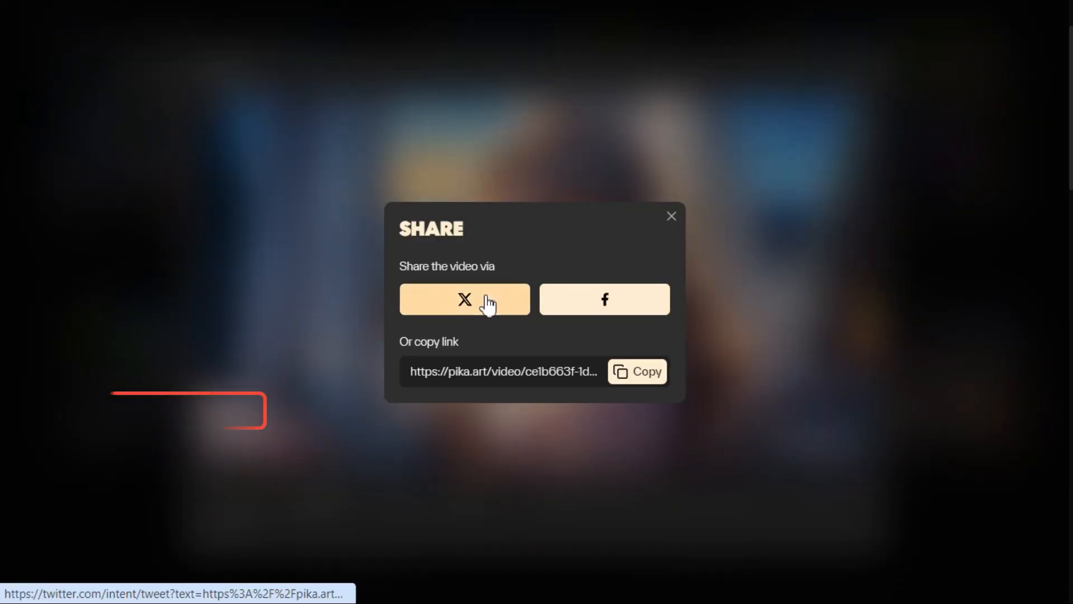
{"action": "left_click", "coordinate": [671, 215]}
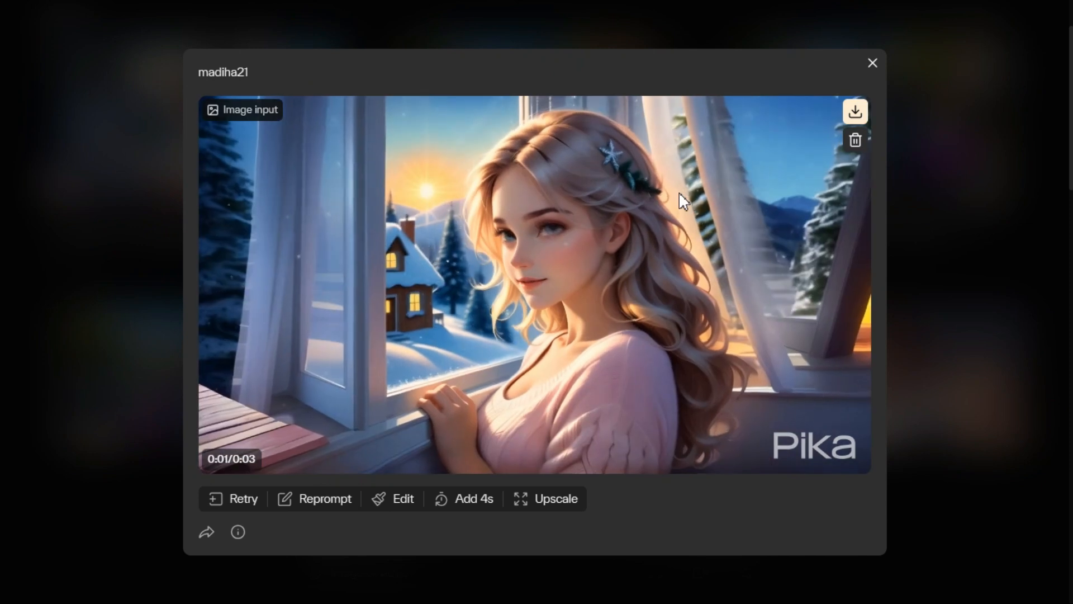
{"action": "left_click", "coordinate": [854, 111]}
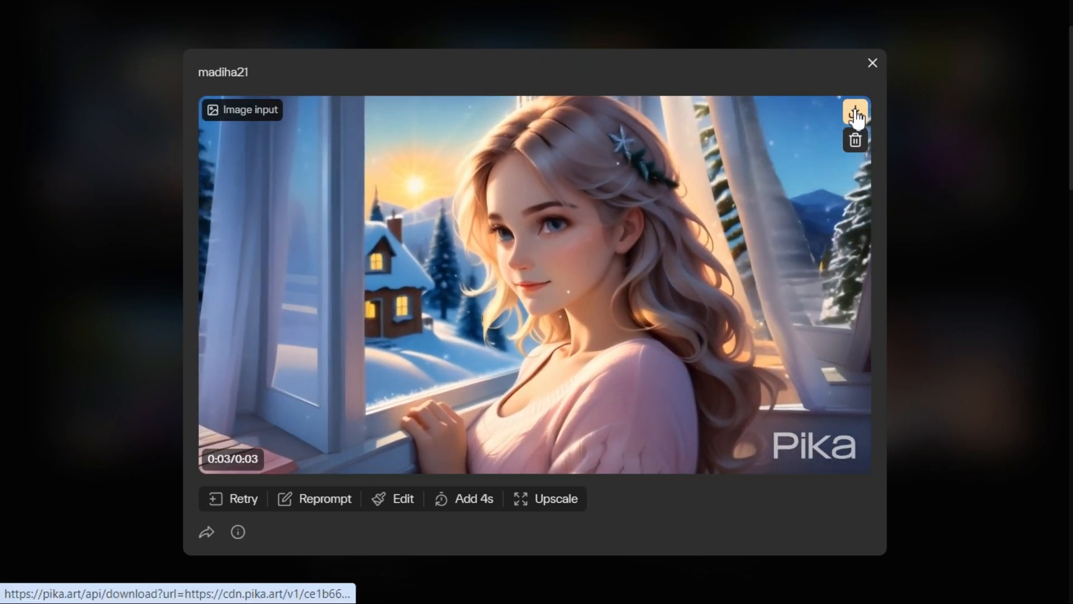
{"action": "left_click", "coordinate": [854, 112]}
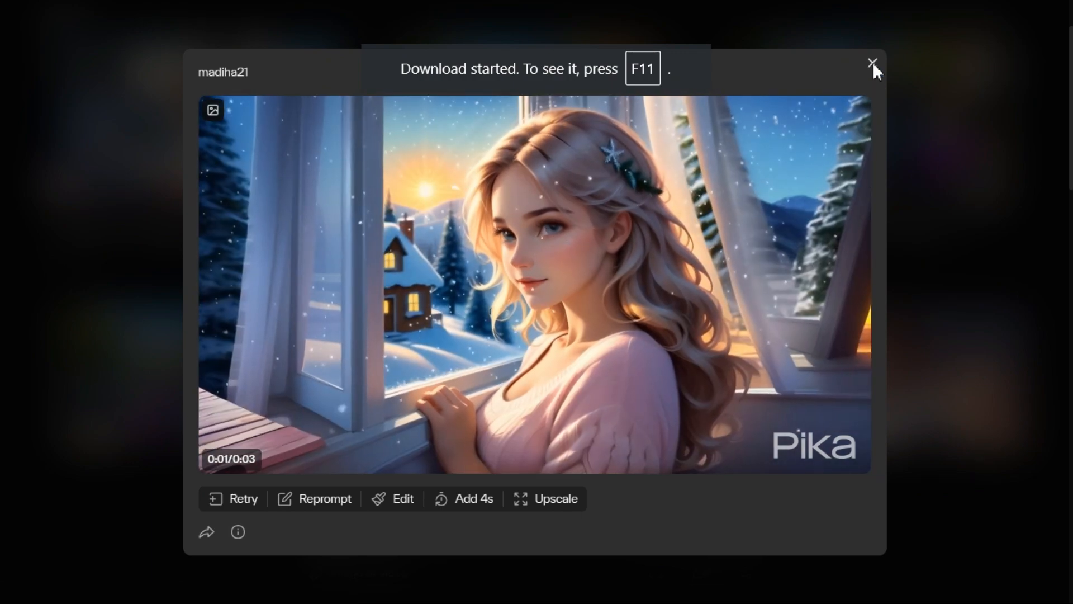
{"action": "left_click", "coordinate": [873, 62]}
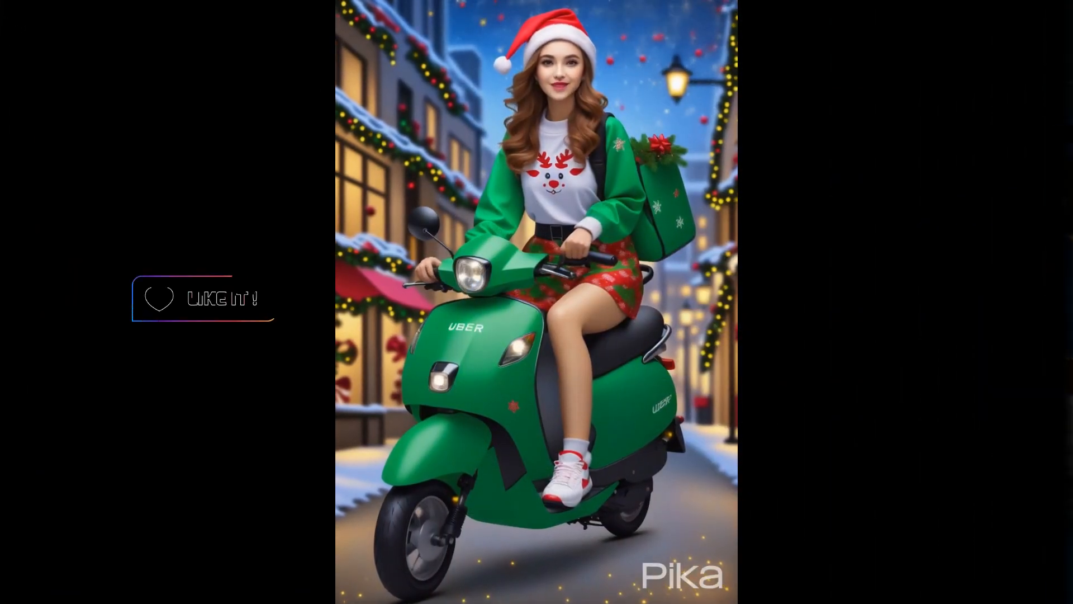